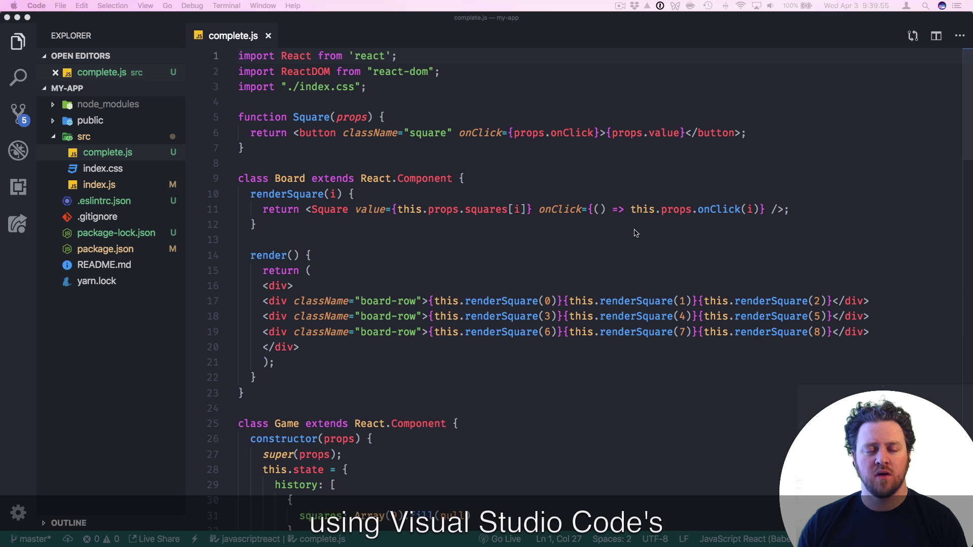
mouse_move(632, 234)
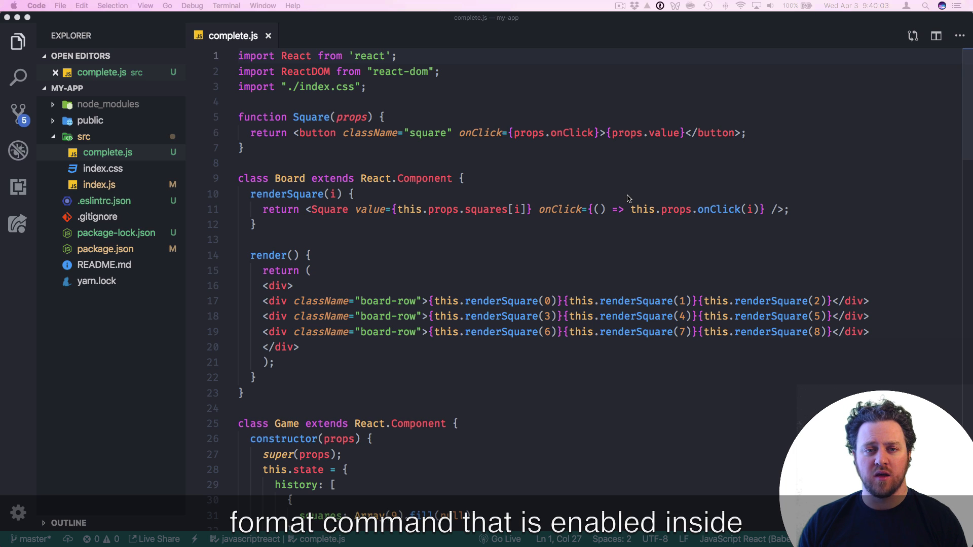
mouse_move(632, 125)
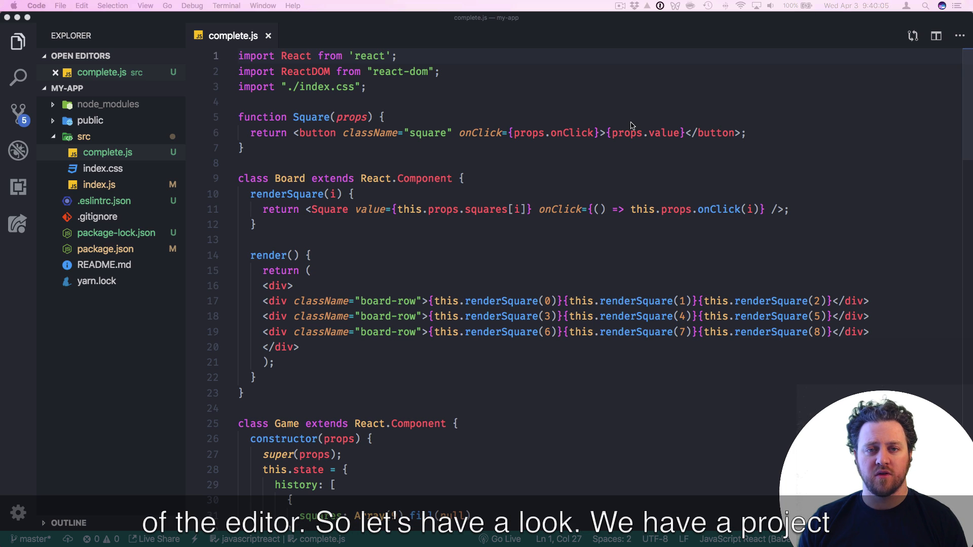
Step: Review the Prettier extension details and return to the complete.js editor
left_click(242, 101)
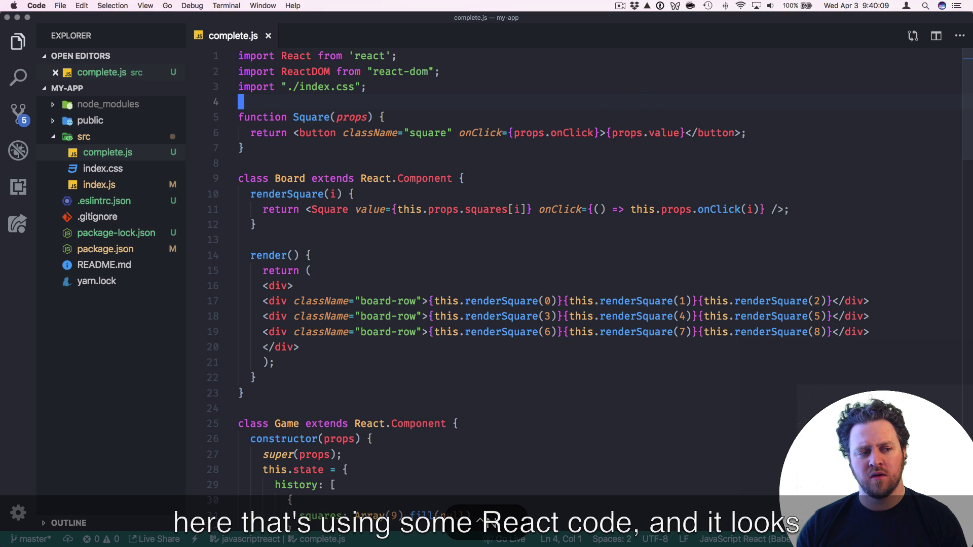
left_click(255, 224)
type("prettier")
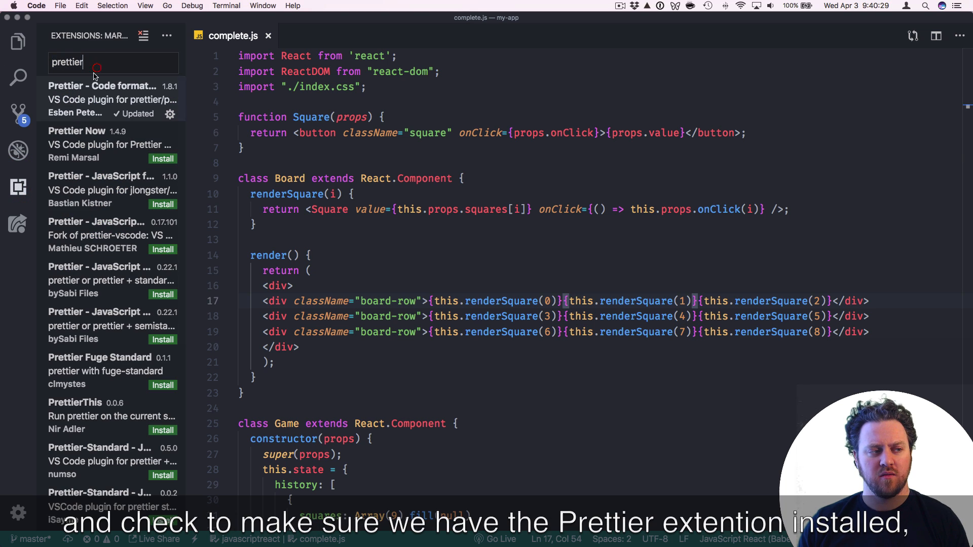
left_click(102, 99)
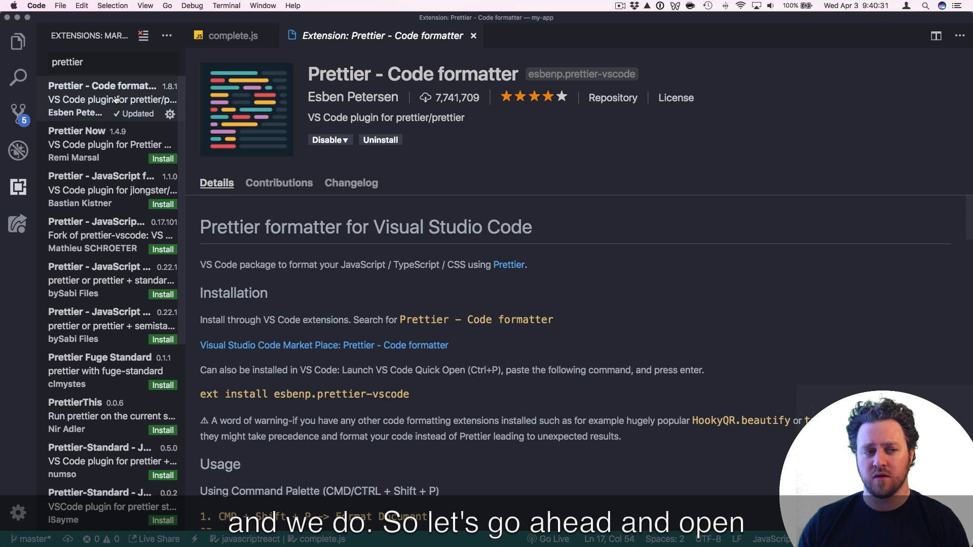
left_click(231, 34)
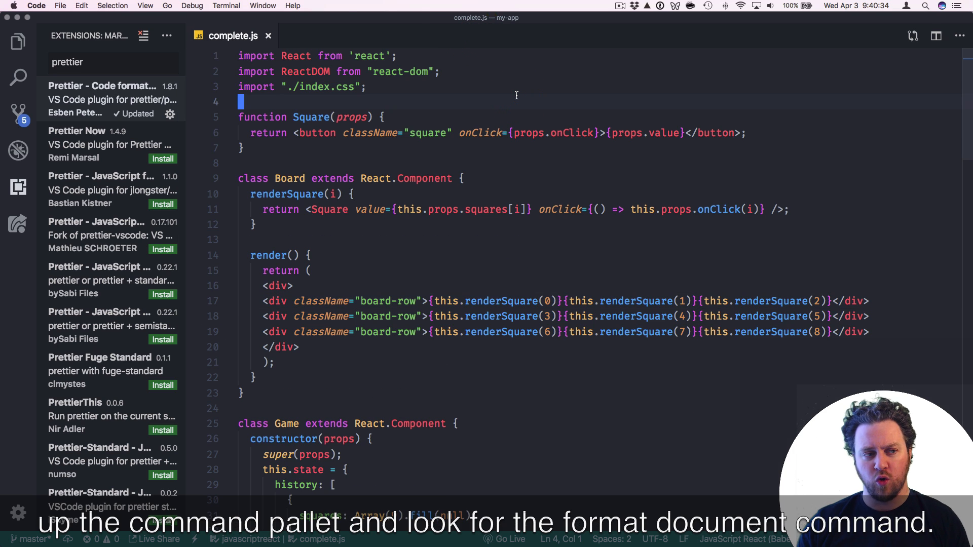
Step: Run Format Document from the command palette to reflow complete.js with Prettier
key("Cmd+Shift+P")
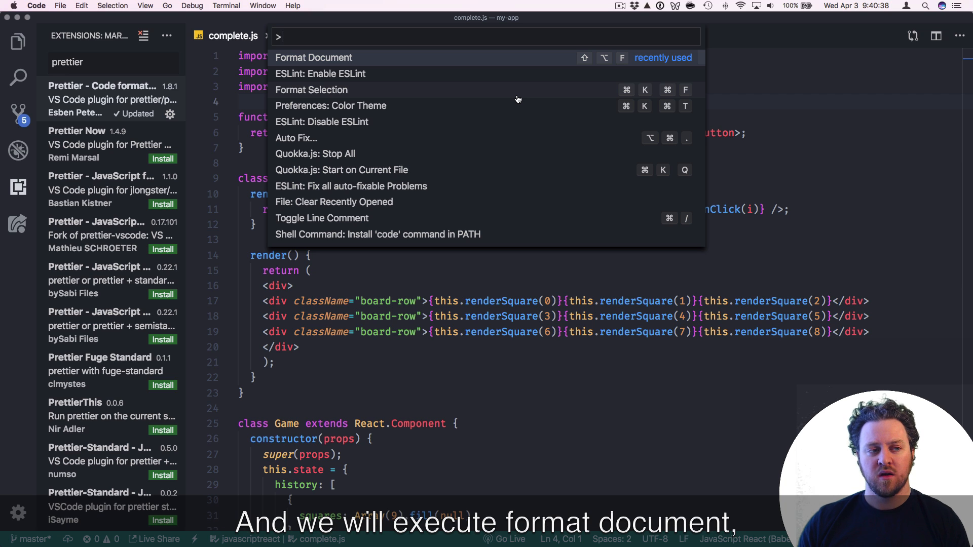
left_click(313, 57)
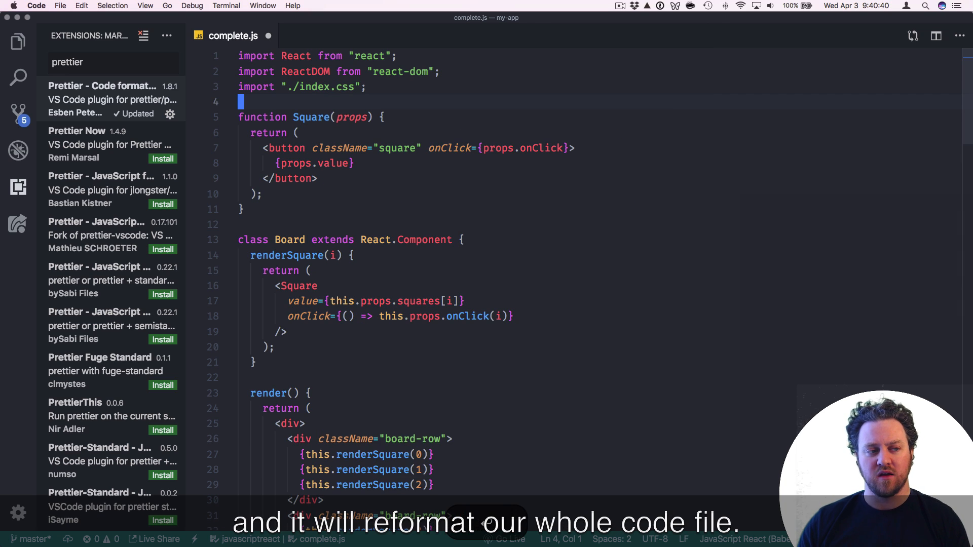